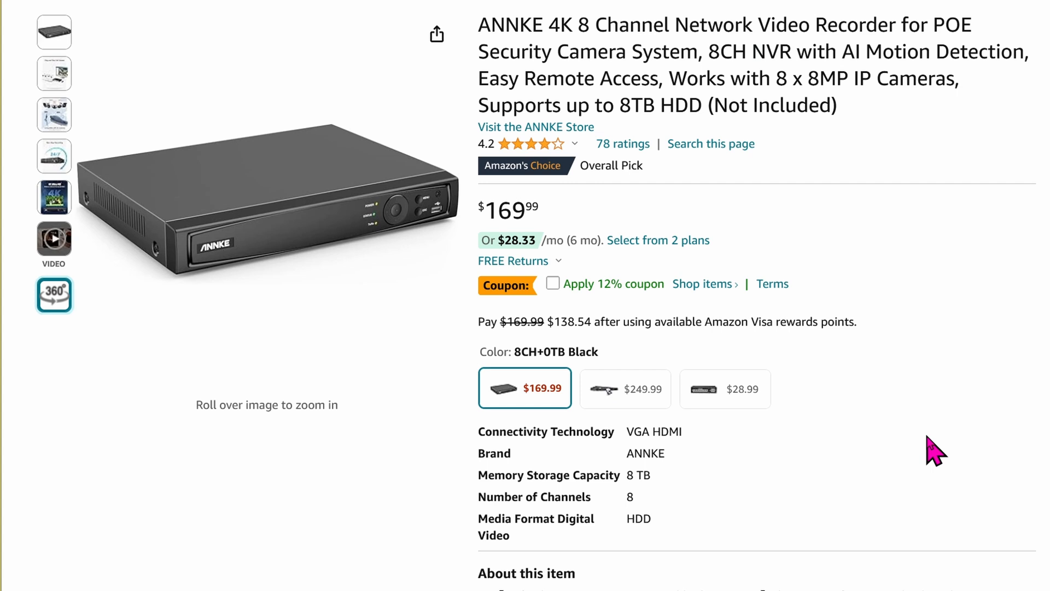
- Keep English as the interface language and accept 1920×1080 output resolution
left_click(522, 165)
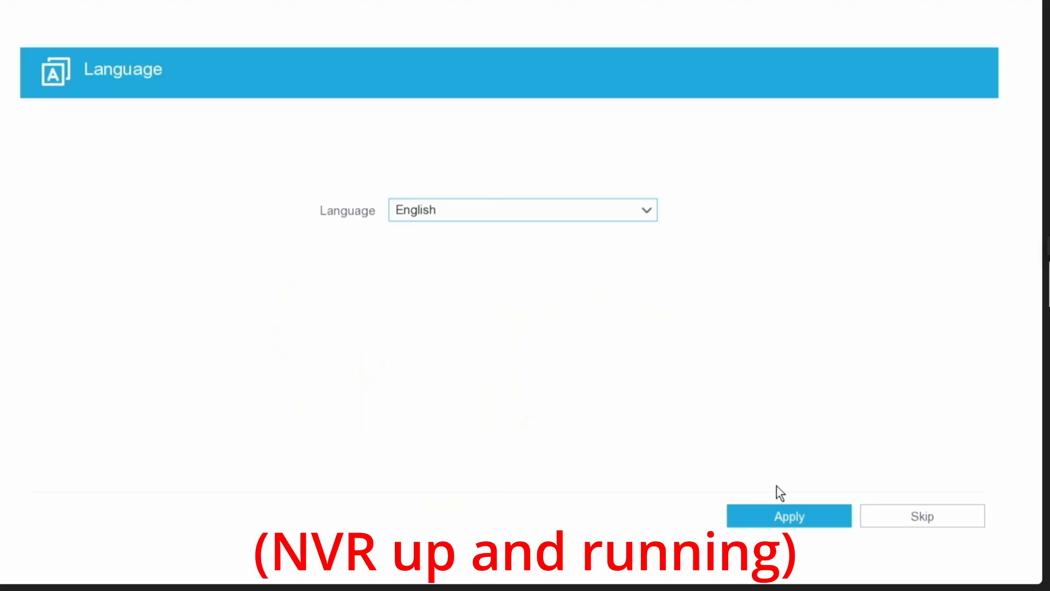
left_click(789, 516)
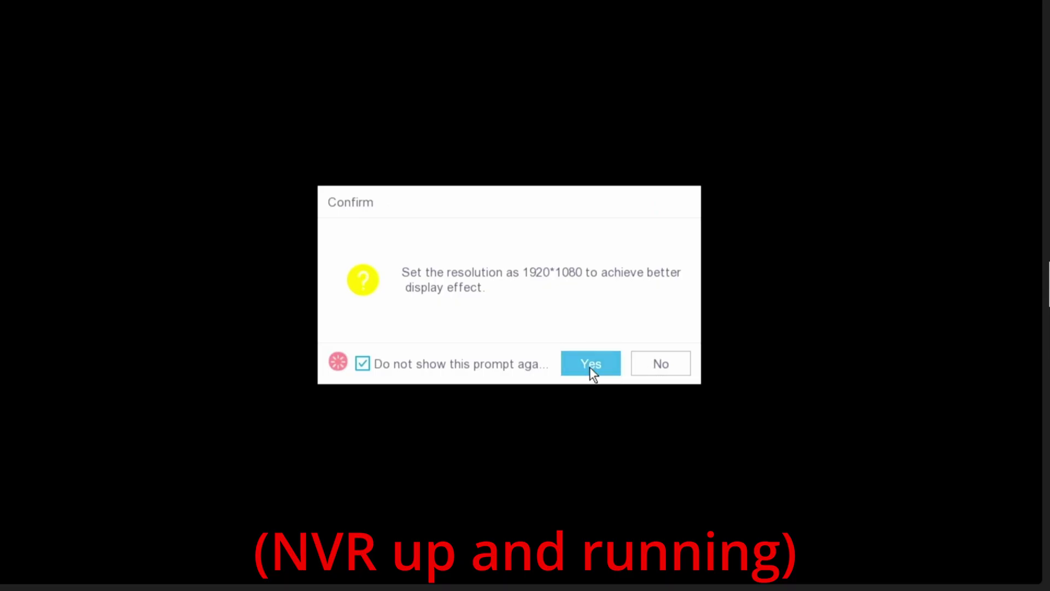
left_click(591, 363)
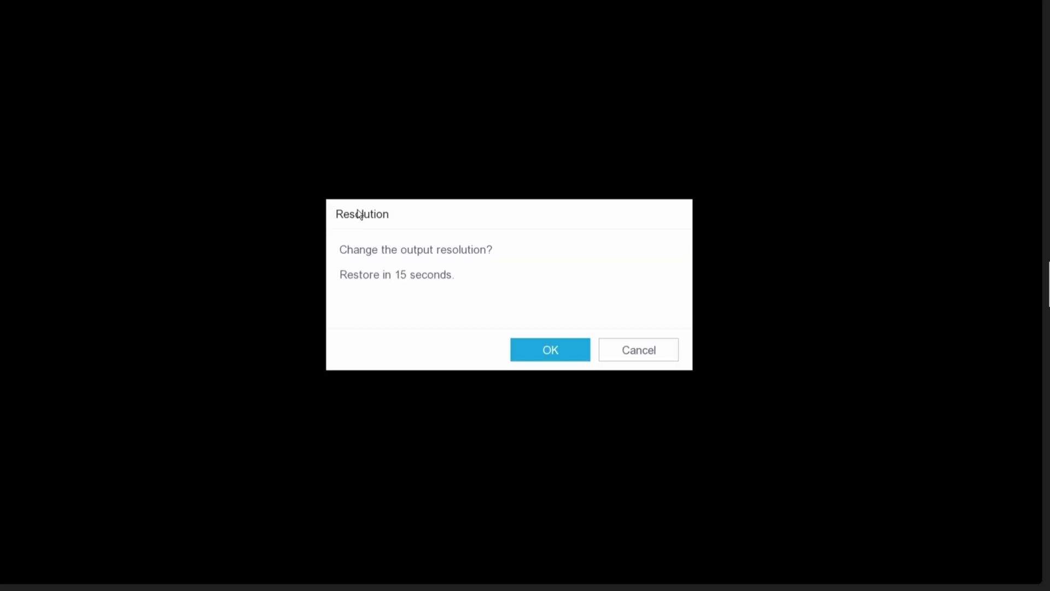
left_click(550, 349)
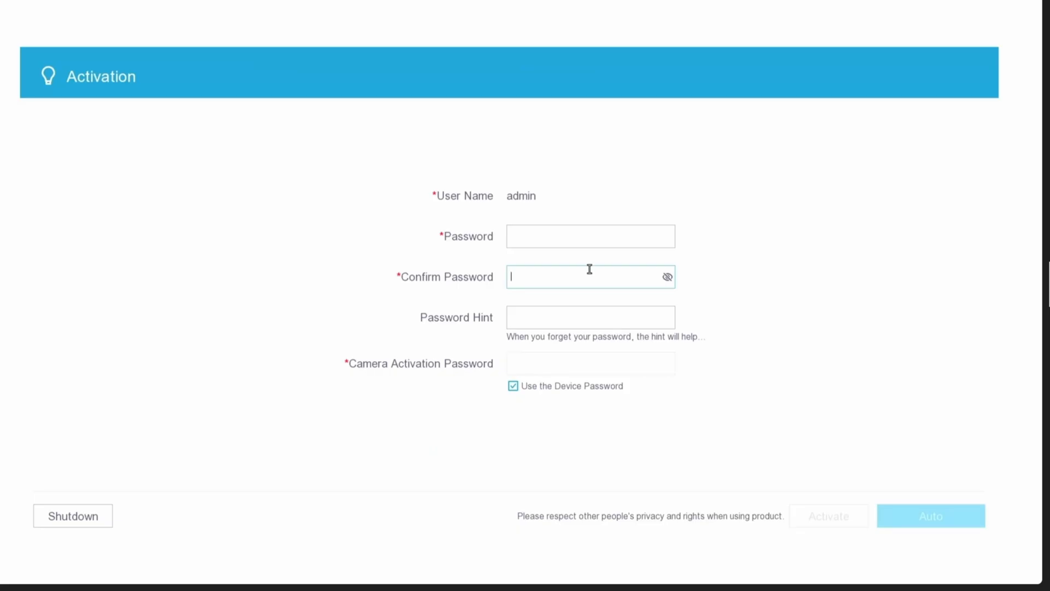
- Enter the admin password with mixed-case characters on the on-screen keyboard
left_click(590, 235)
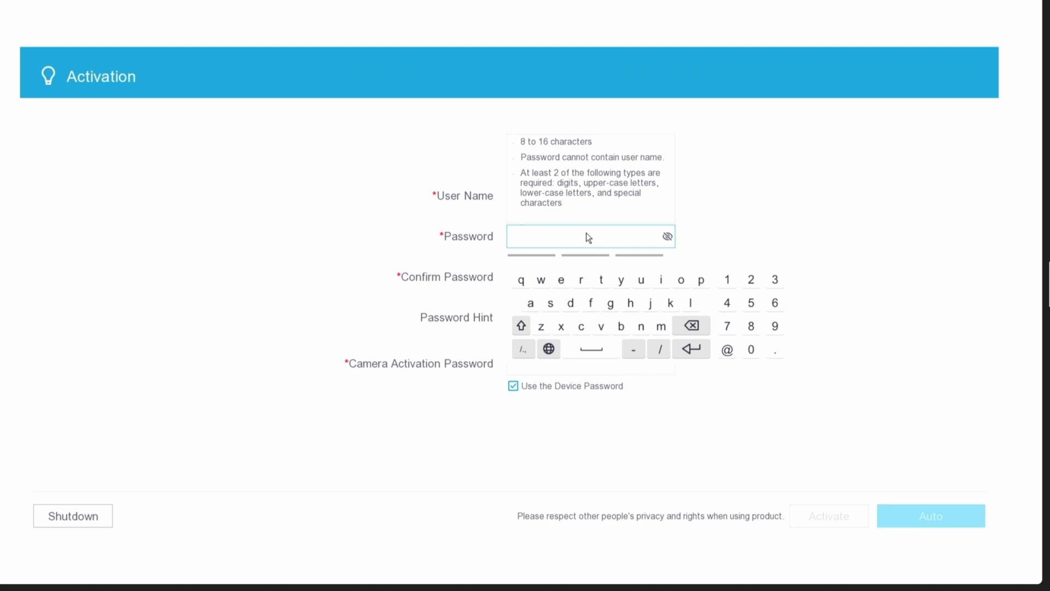
left_click(521, 326)
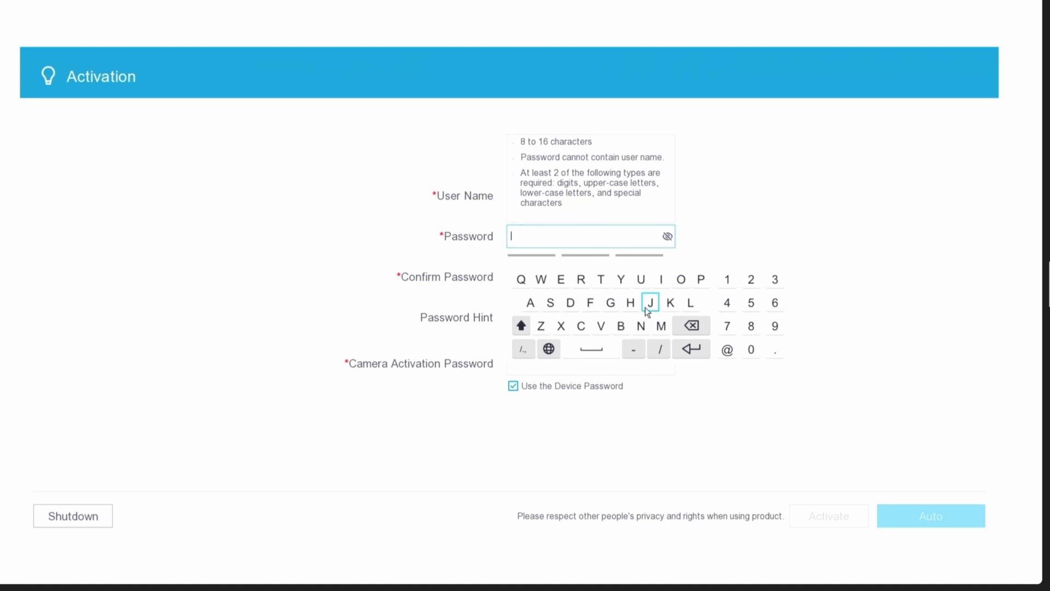
mouse_move(630, 302)
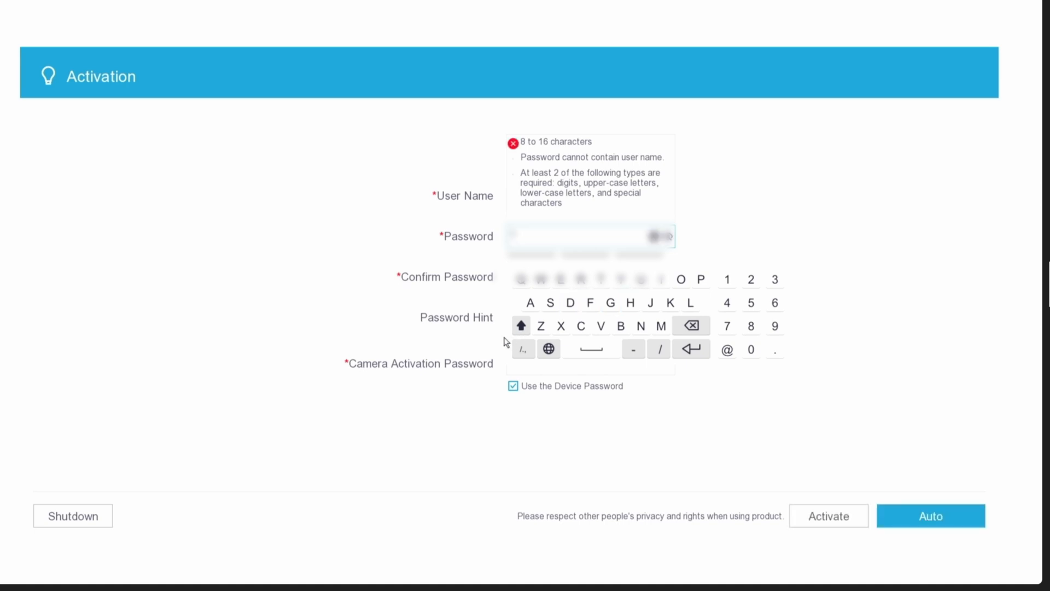
left_click(521, 326)
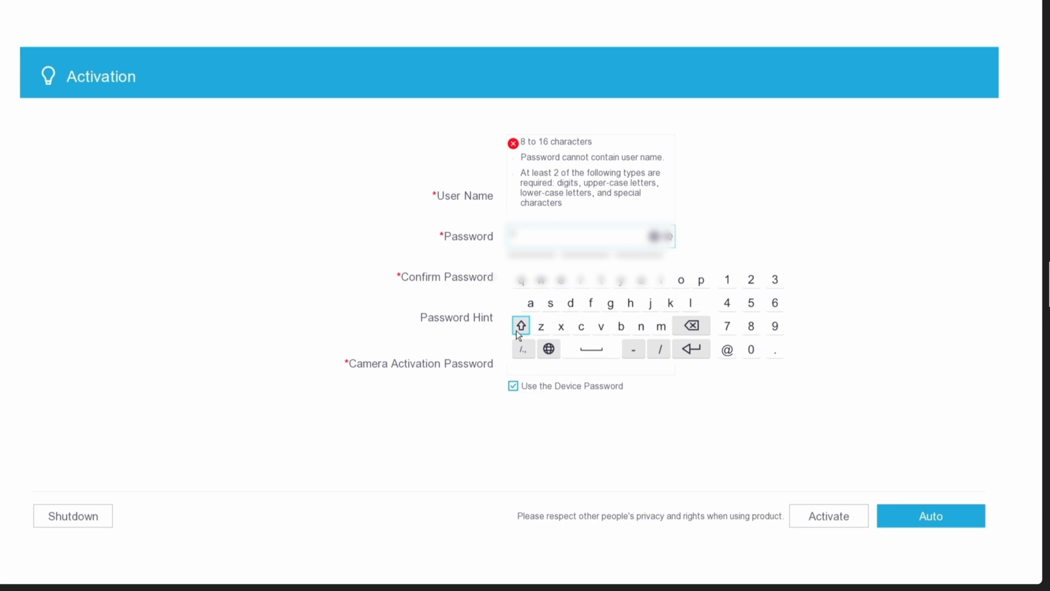
mouse_move(726, 278)
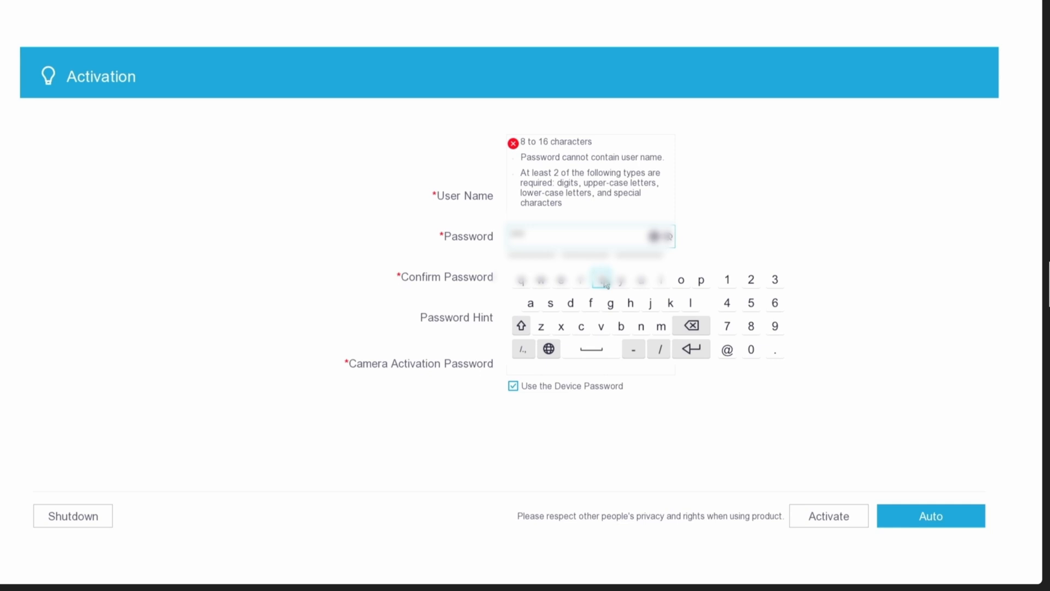
mouse_move(663, 326)
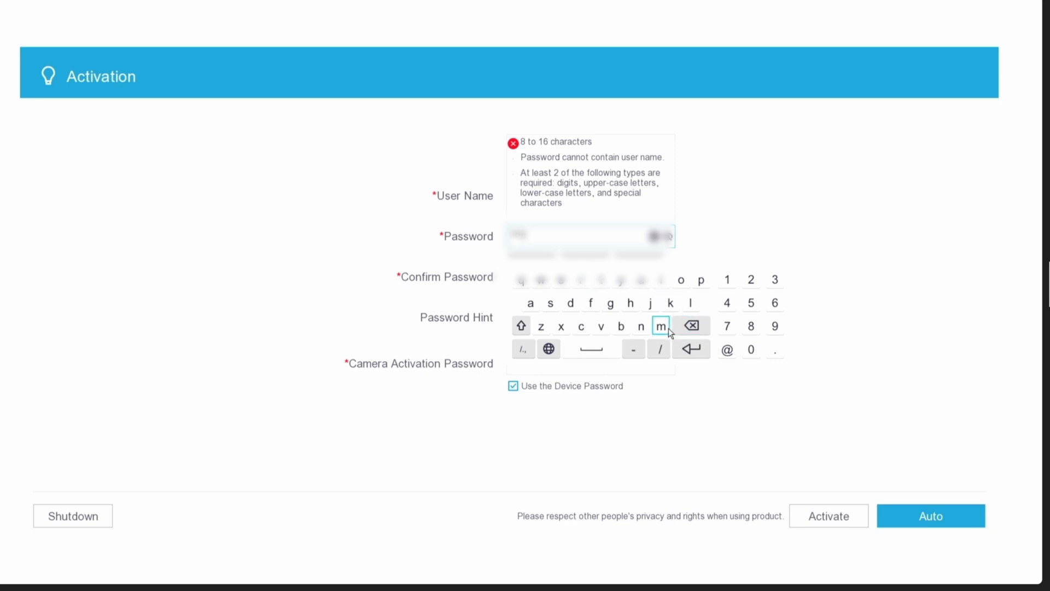
left_click(521, 325)
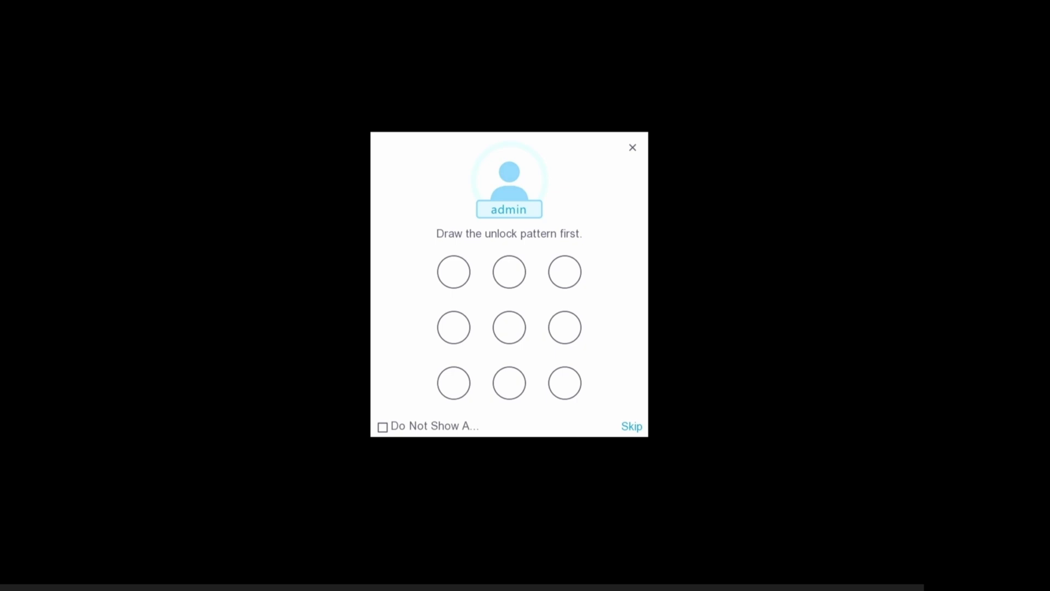
- Skip the unlock pattern and keep the default time and network settings
left_click(630, 427)
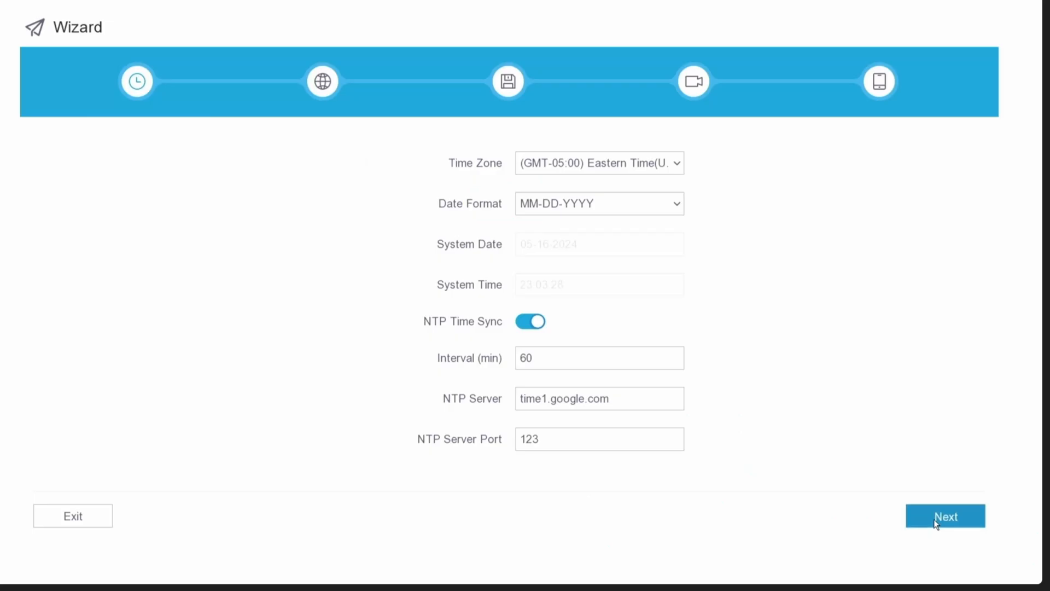
left_click(945, 516)
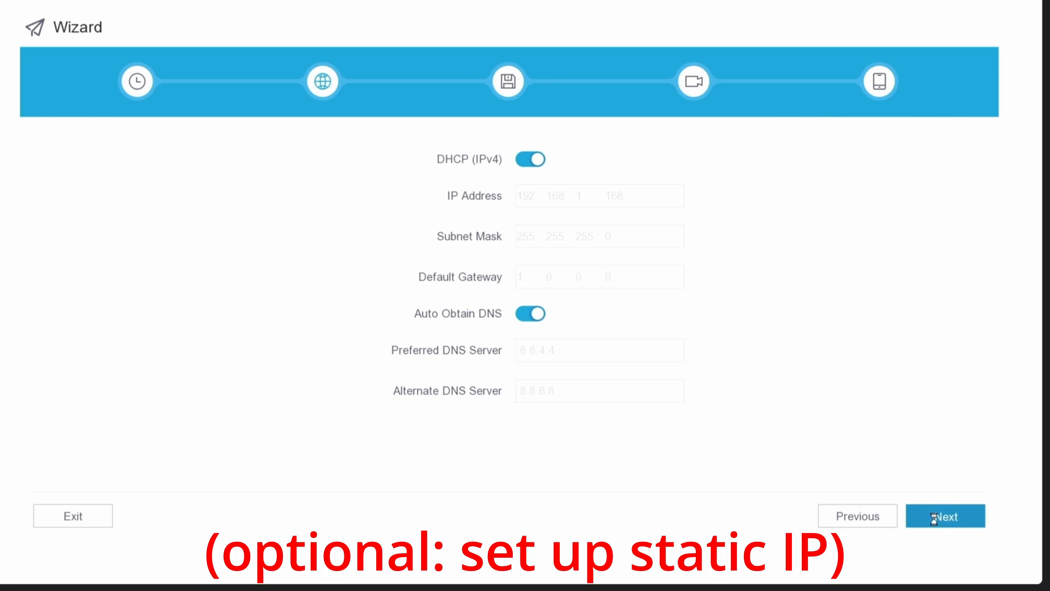
left_click(945, 516)
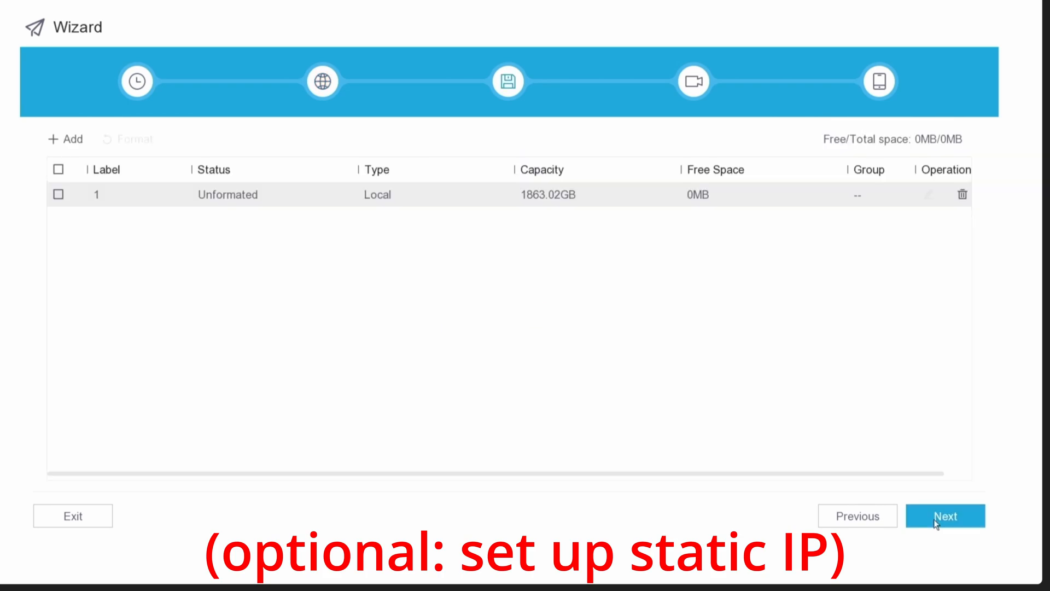
- Format the 1863.02GB disk and continue to camera setup
left_click(59, 169)
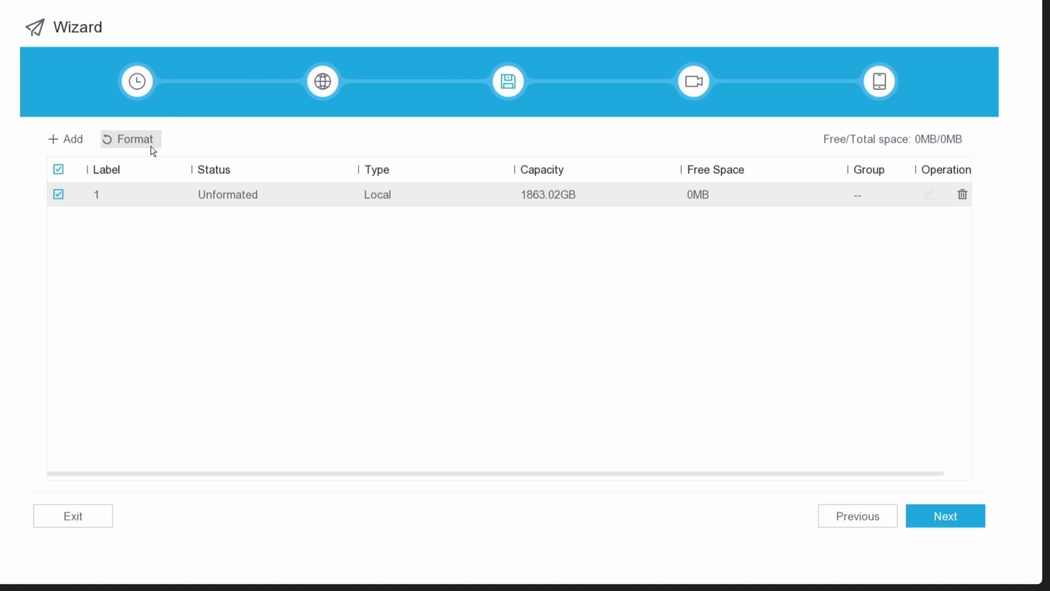
left_click(130, 138)
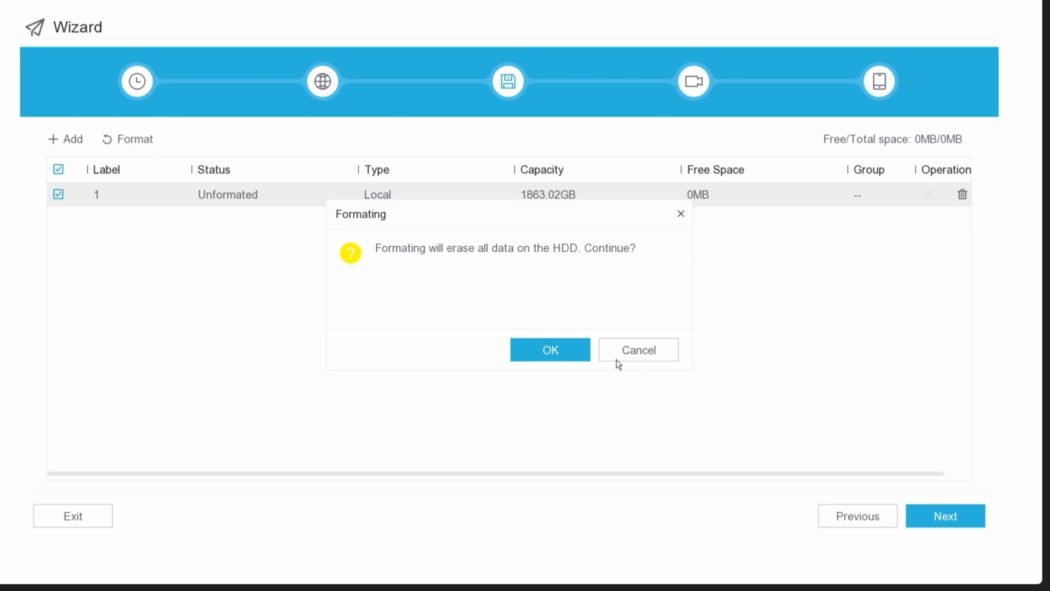
left_click(549, 350)
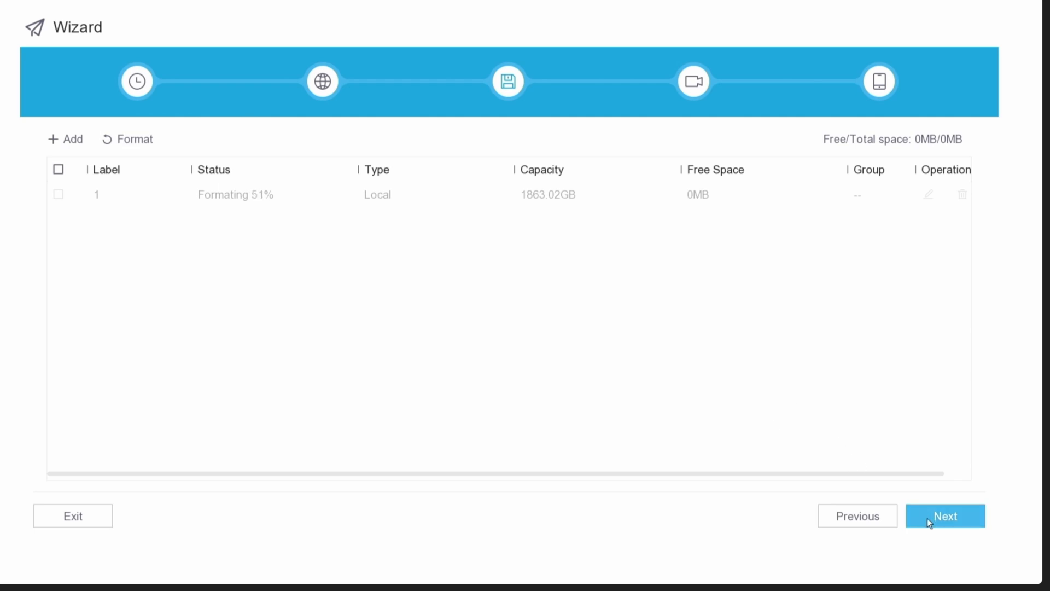
left_click(945, 516)
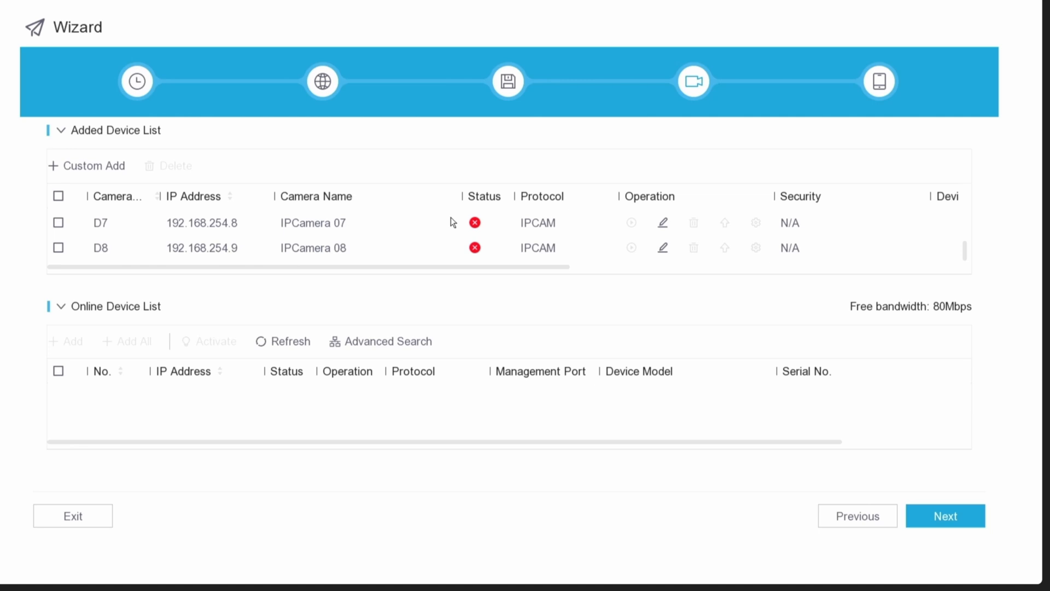
- Continue past the wizard's camera step
left_click(945, 516)
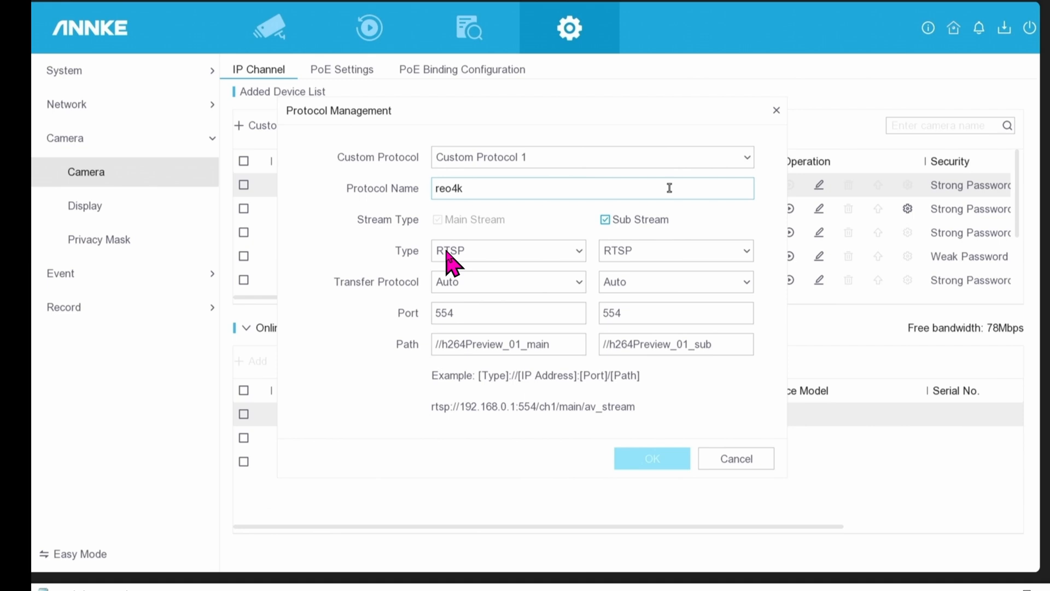
mouse_move(238, 63)
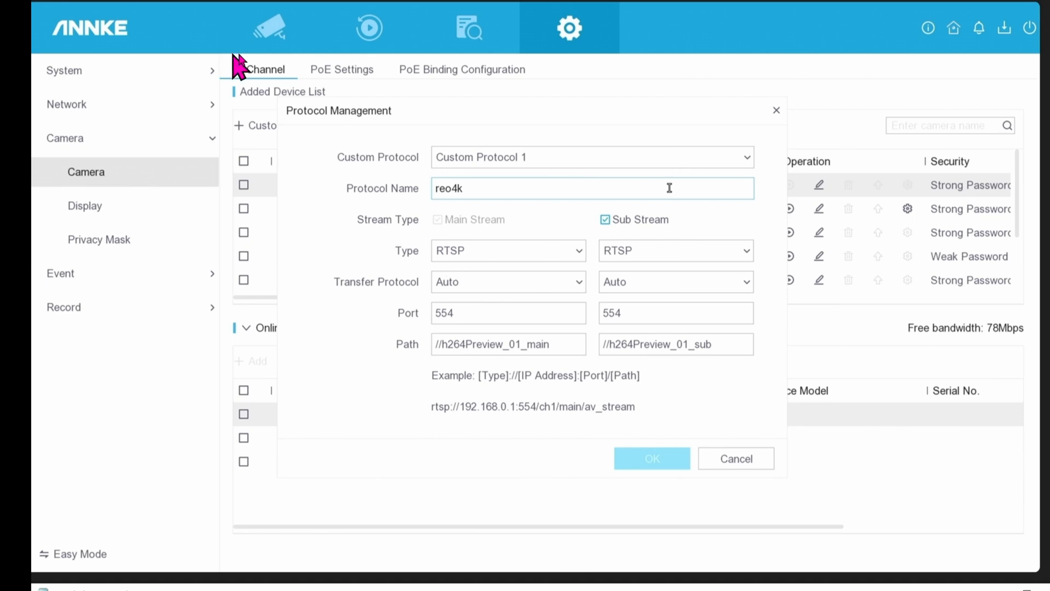
mouse_move(592, 52)
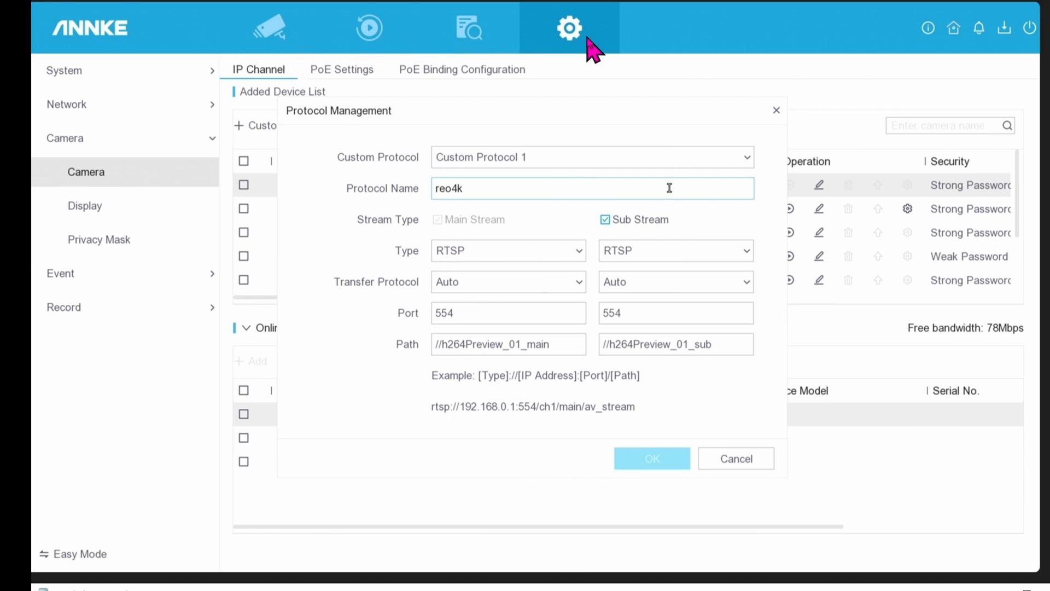
mouse_move(119, 193)
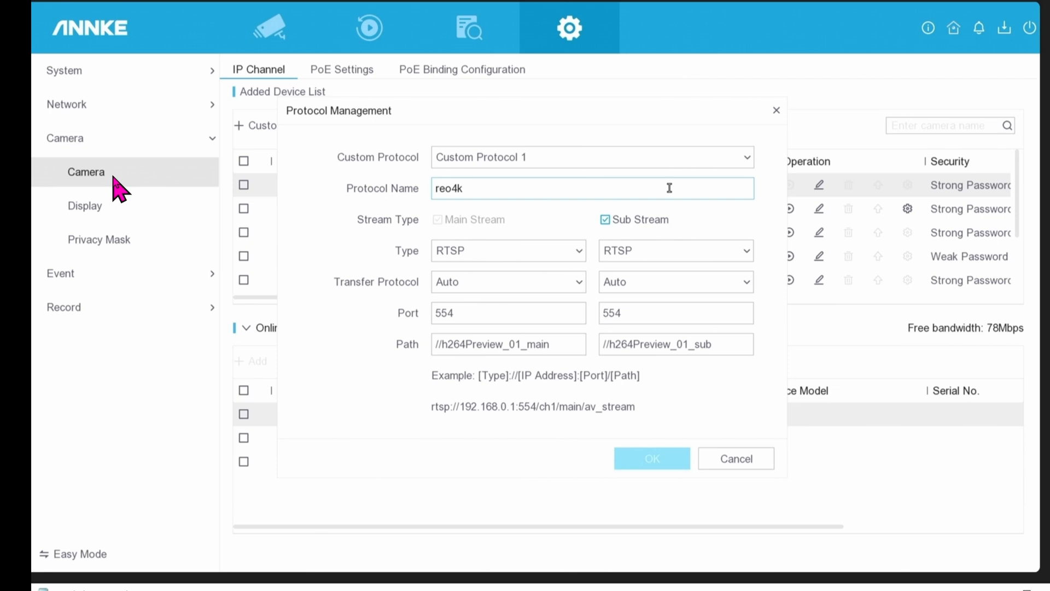
mouse_move(121, 566)
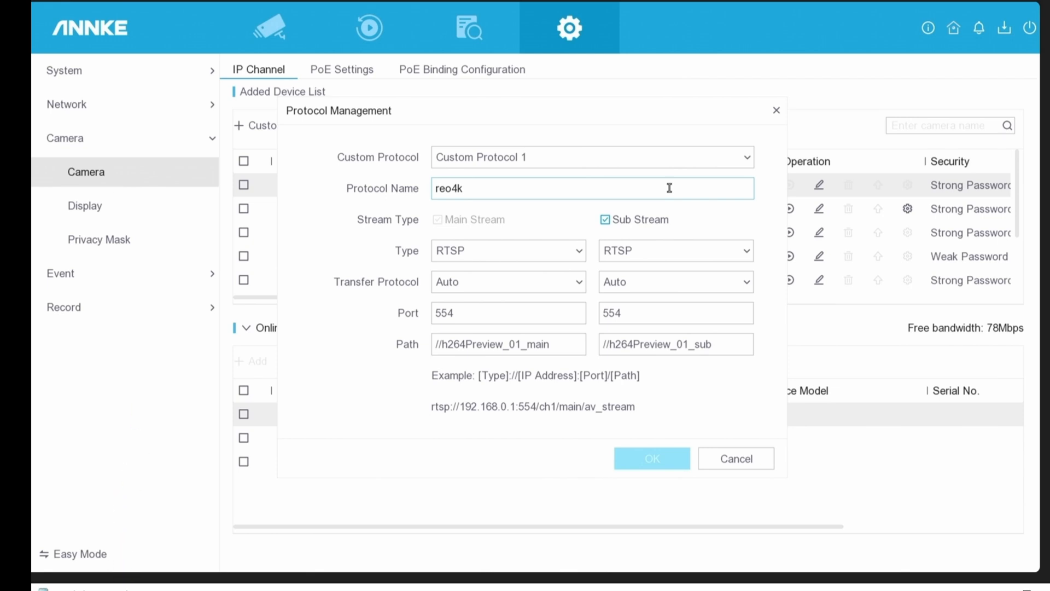
mouse_move(132, 573)
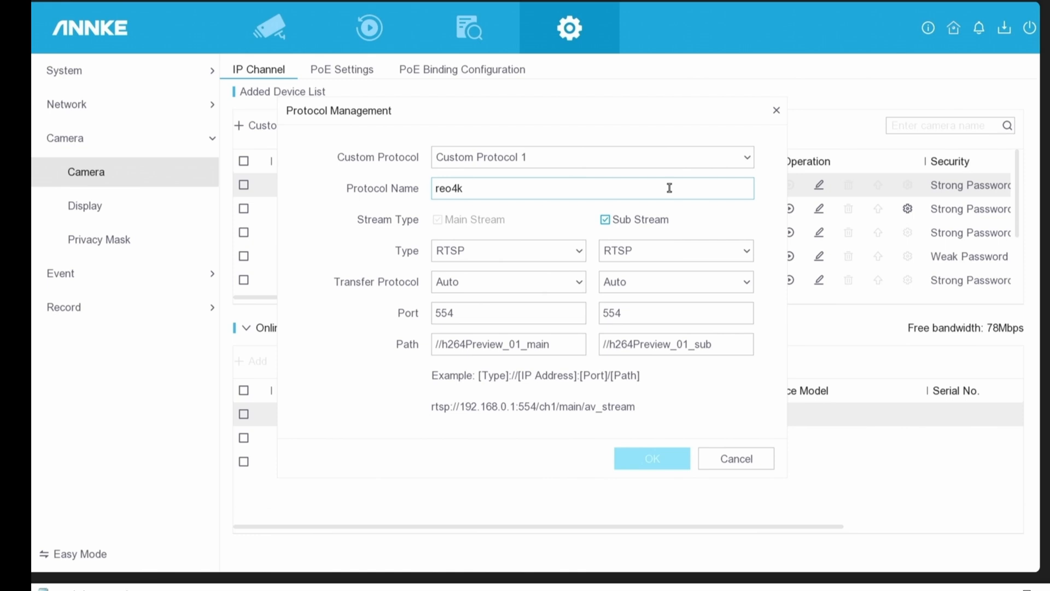
mouse_move(71, 576)
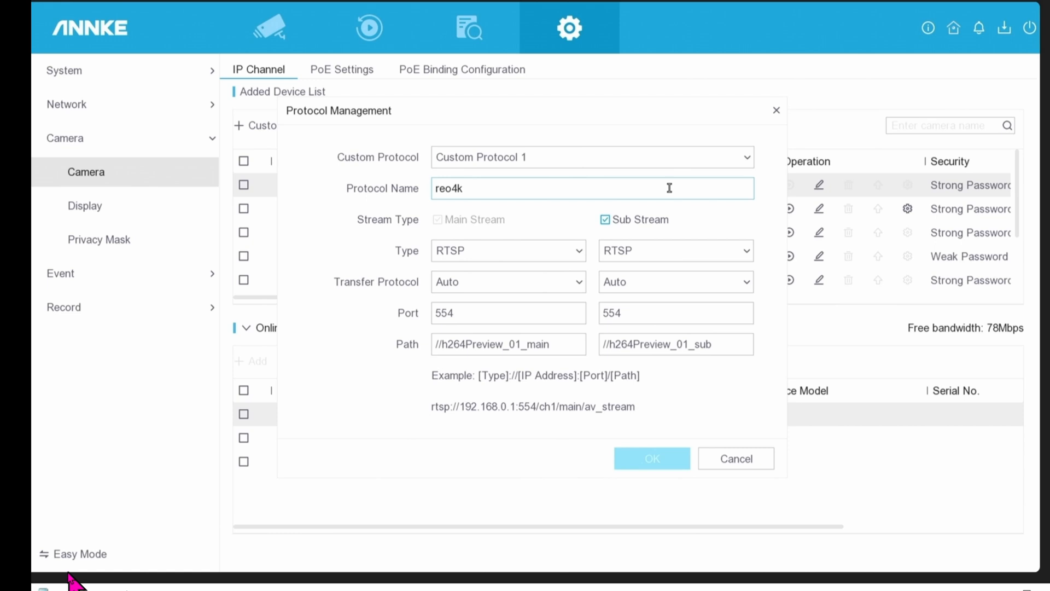
mouse_move(101, 572)
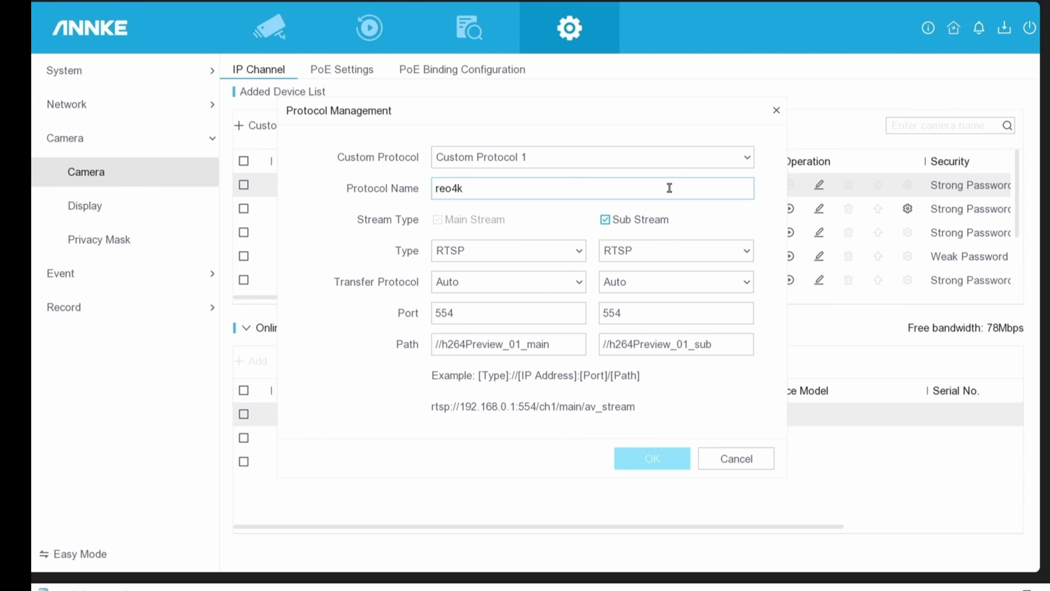
mouse_move(143, 556)
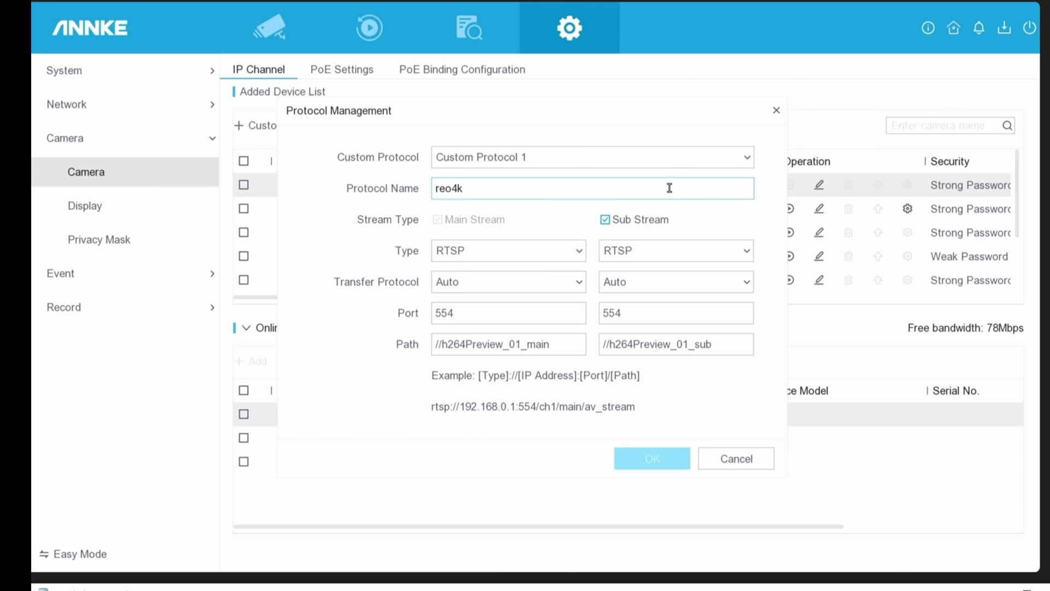
- Save the reo4k custom protocol definition
left_click(651, 459)
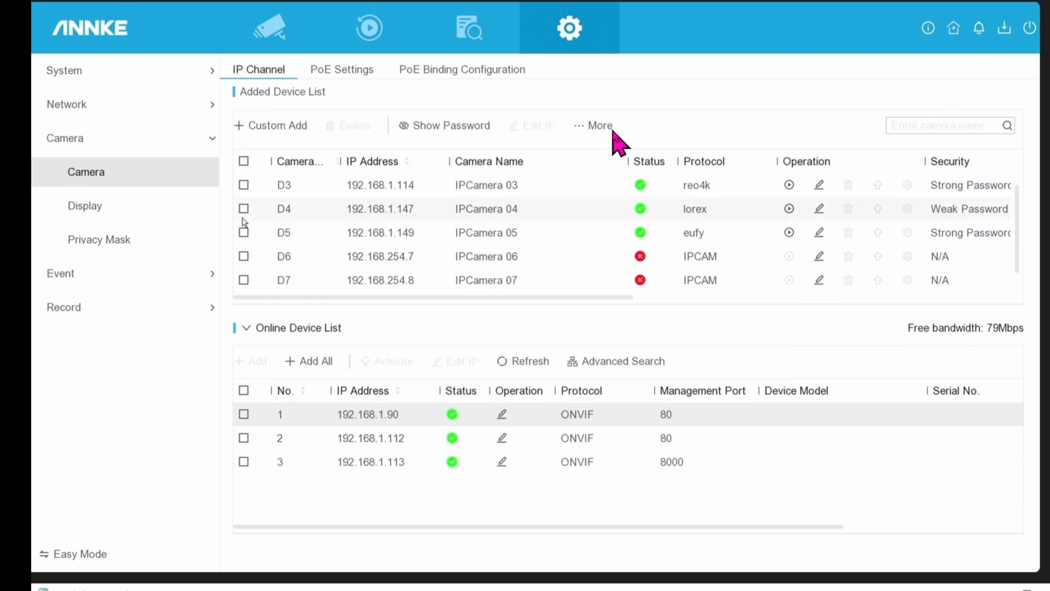
mouse_move(596, 224)
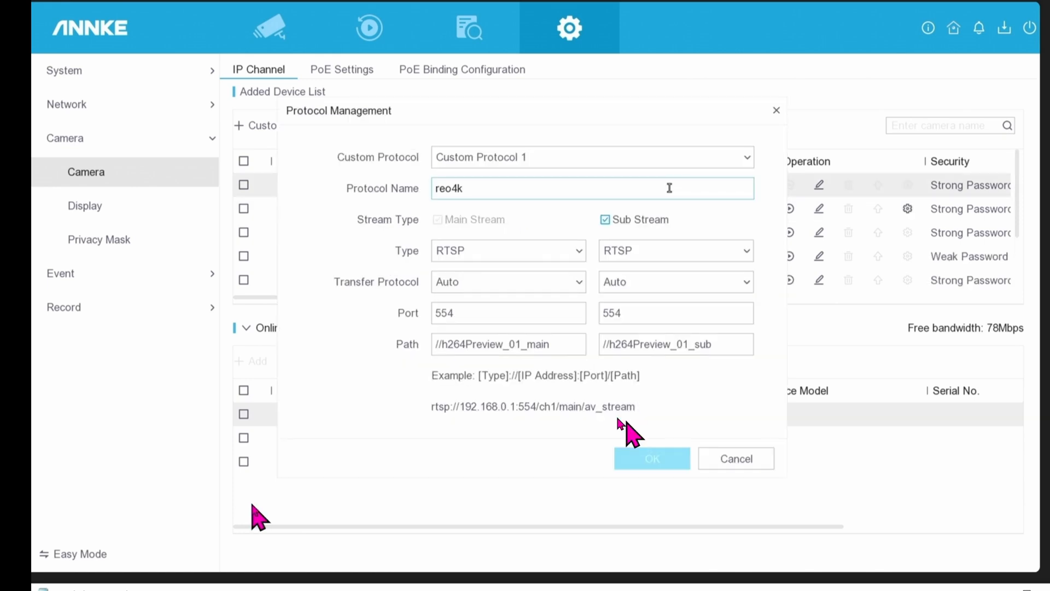
mouse_move(528, 227)
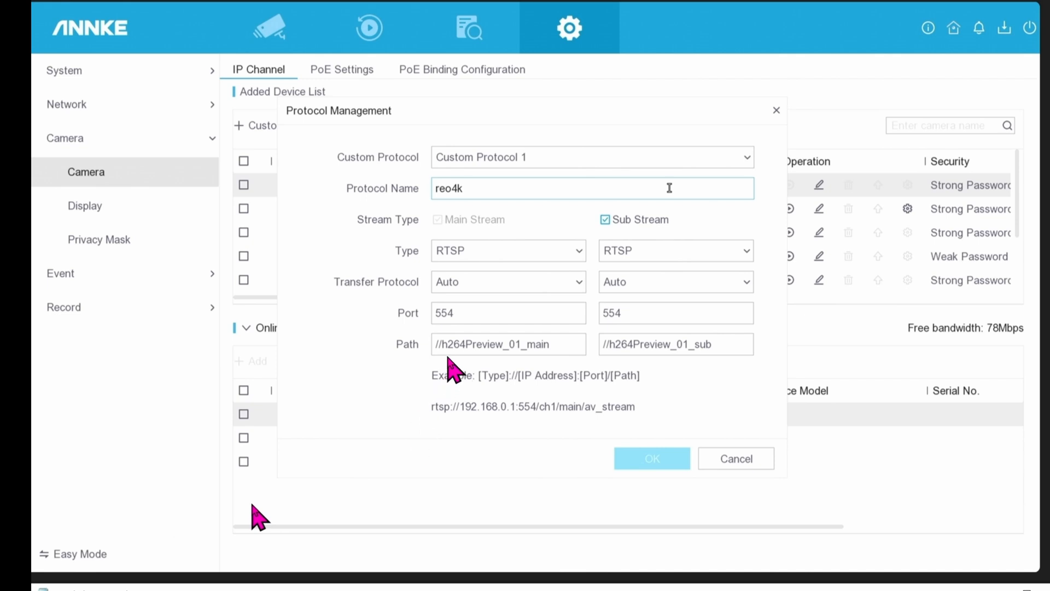
mouse_move(502, 265)
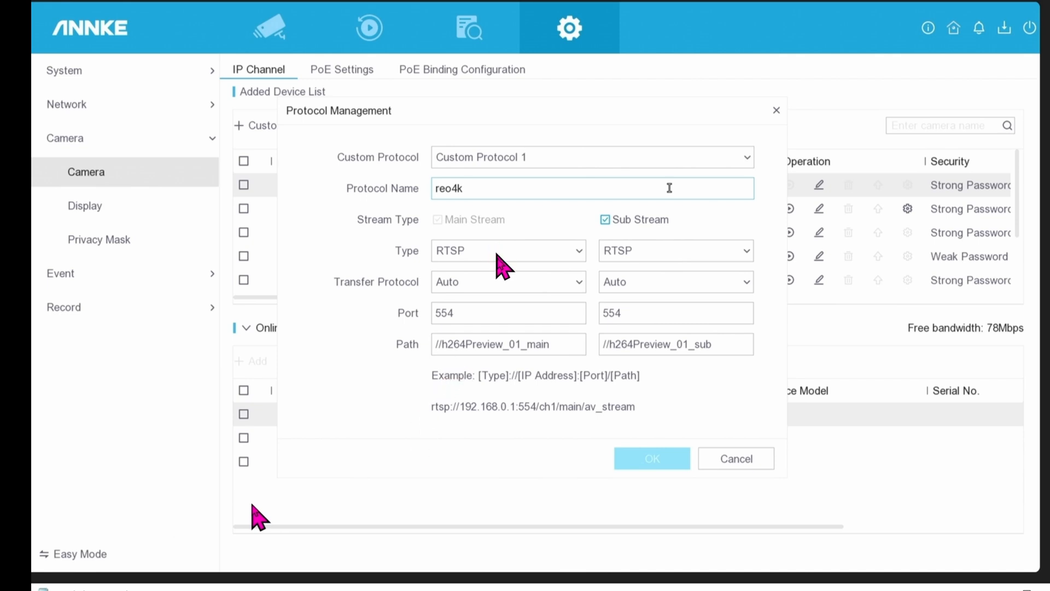
mouse_move(672, 262)
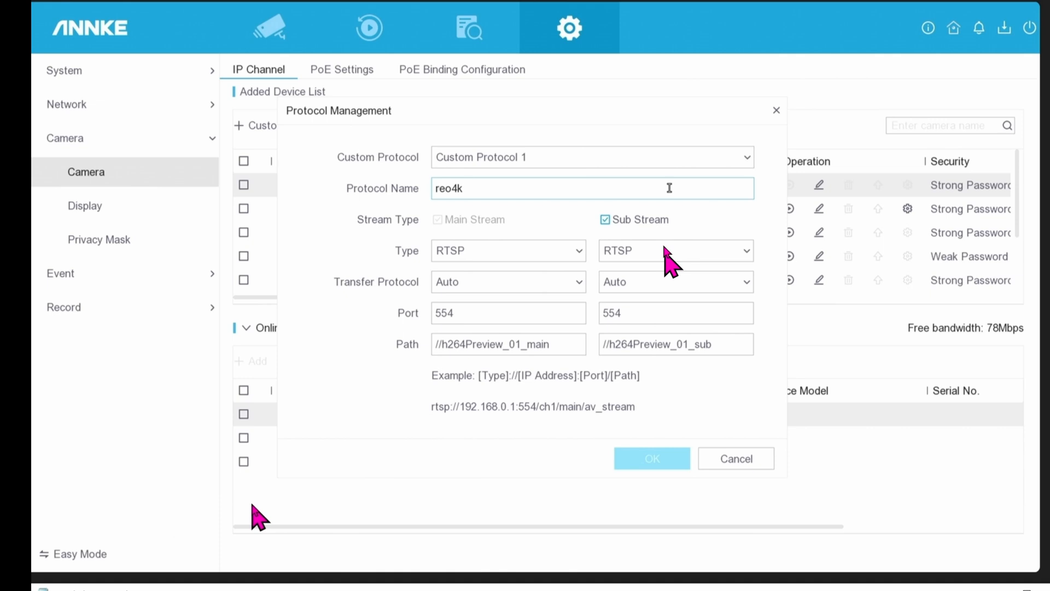
mouse_move(670, 381)
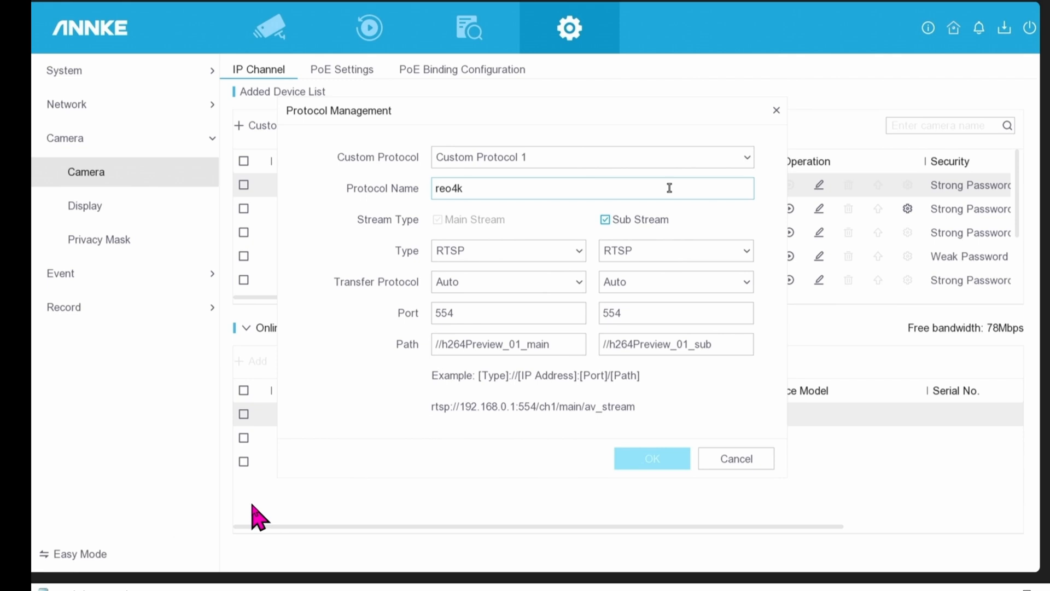
mouse_move(474, 436)
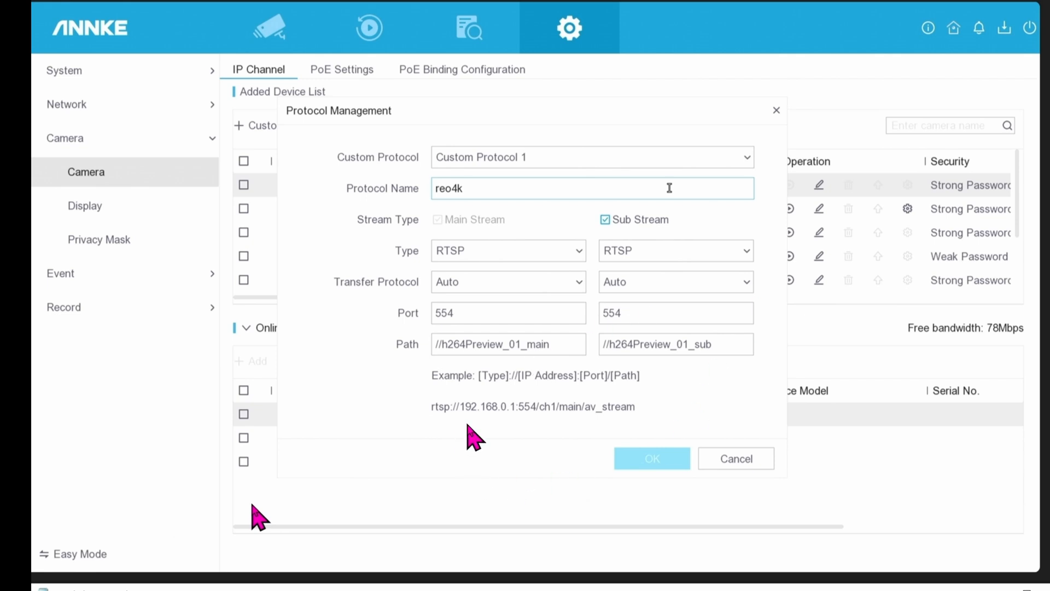
mouse_move(257, 516)
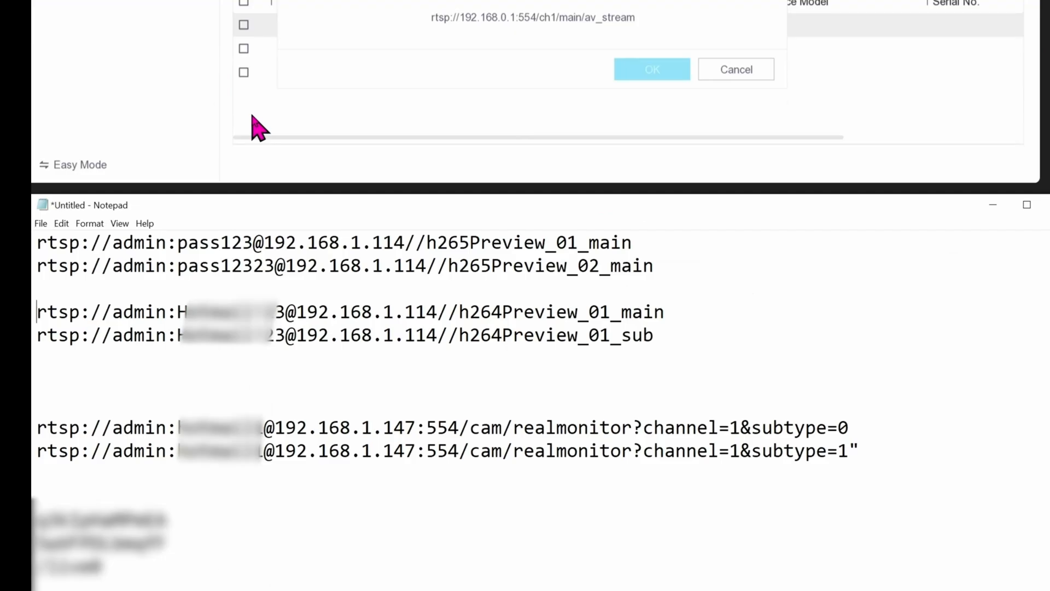
mouse_move(432, 456)
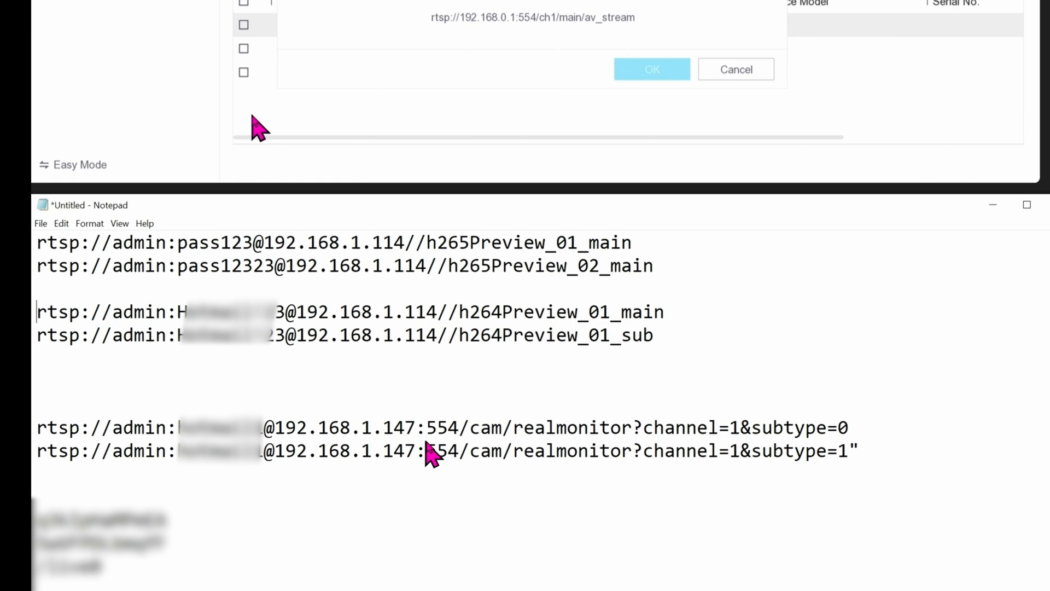
mouse_move(449, 452)
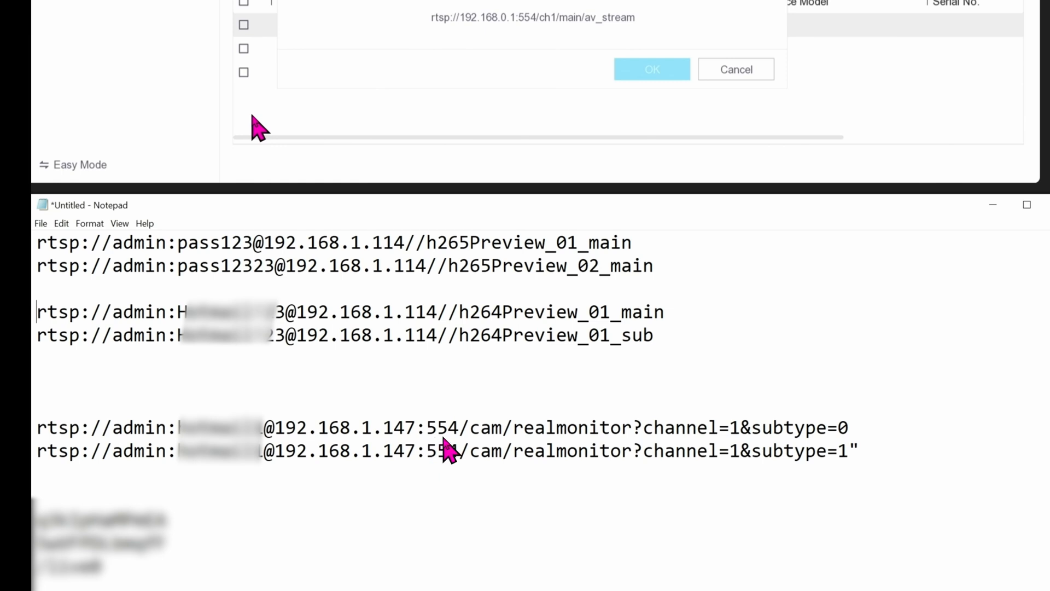
mouse_move(412, 260)
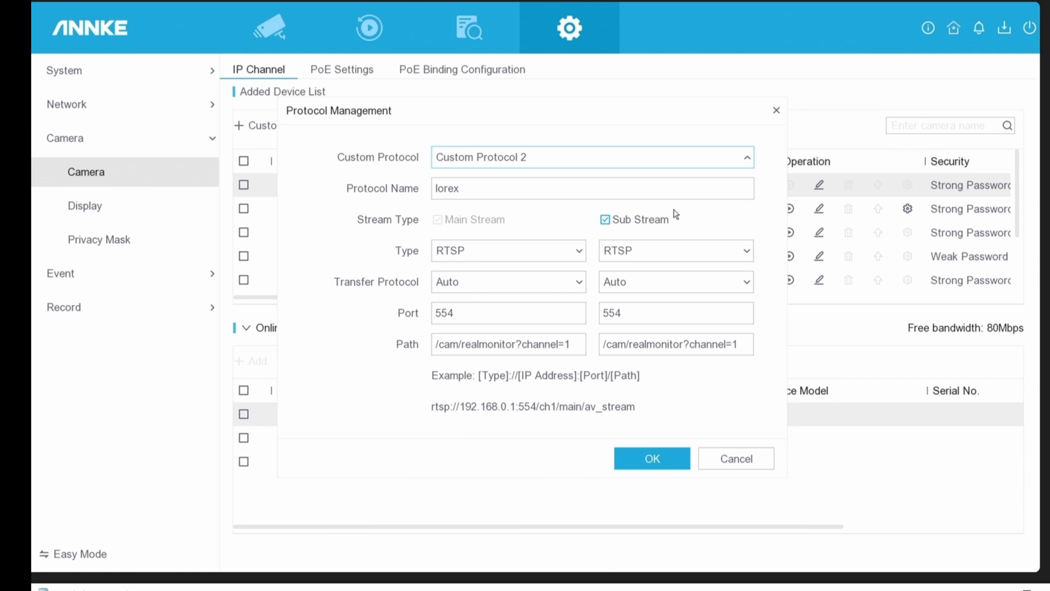
mouse_move(499, 372)
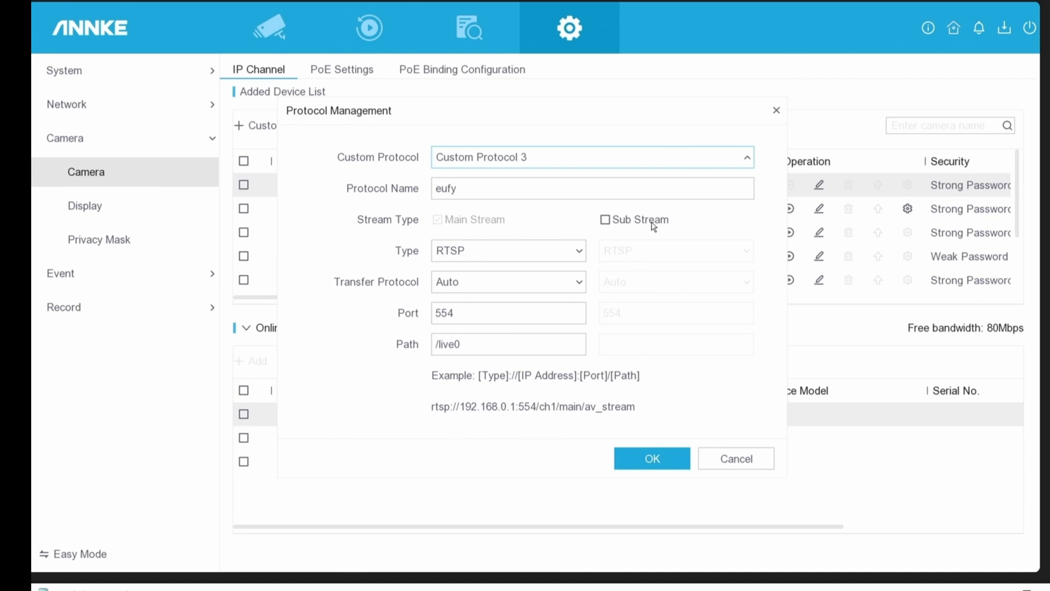
mouse_move(423, 382)
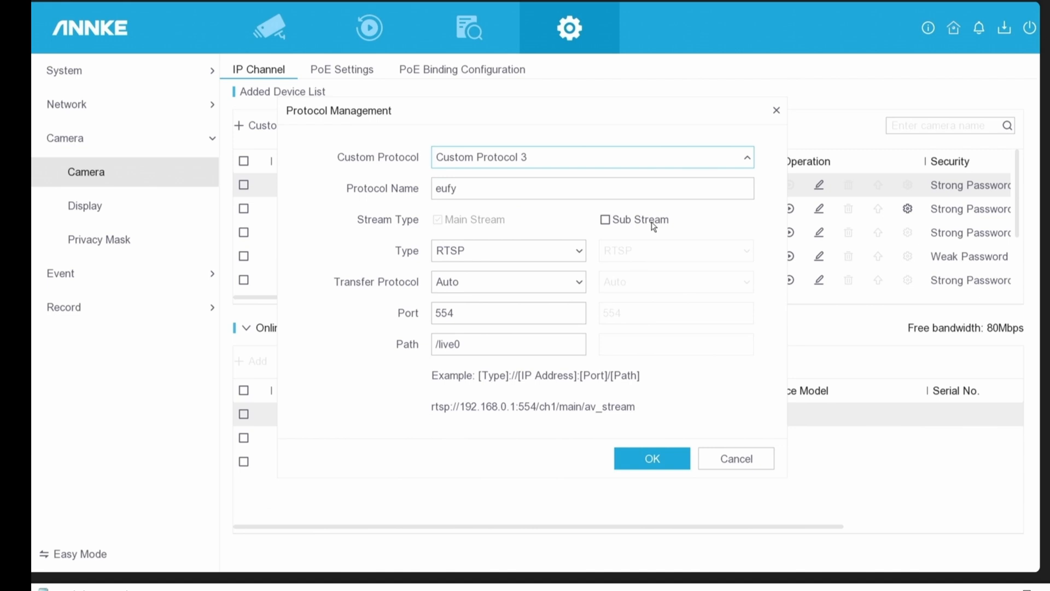
- Save the lorex and eufy custom protocol definitions
left_click(651, 458)
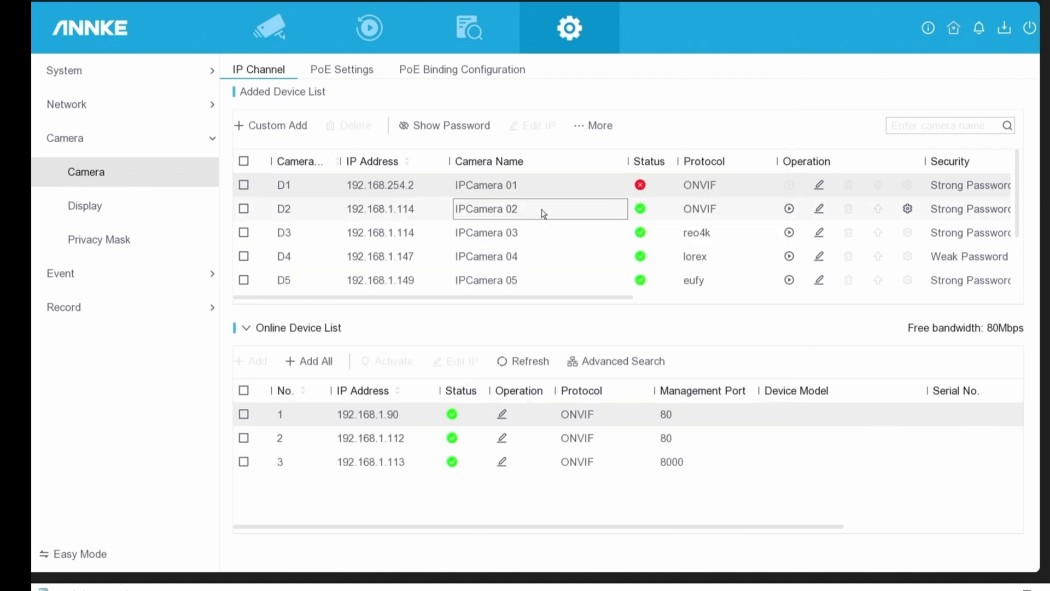
mouse_move(328, 245)
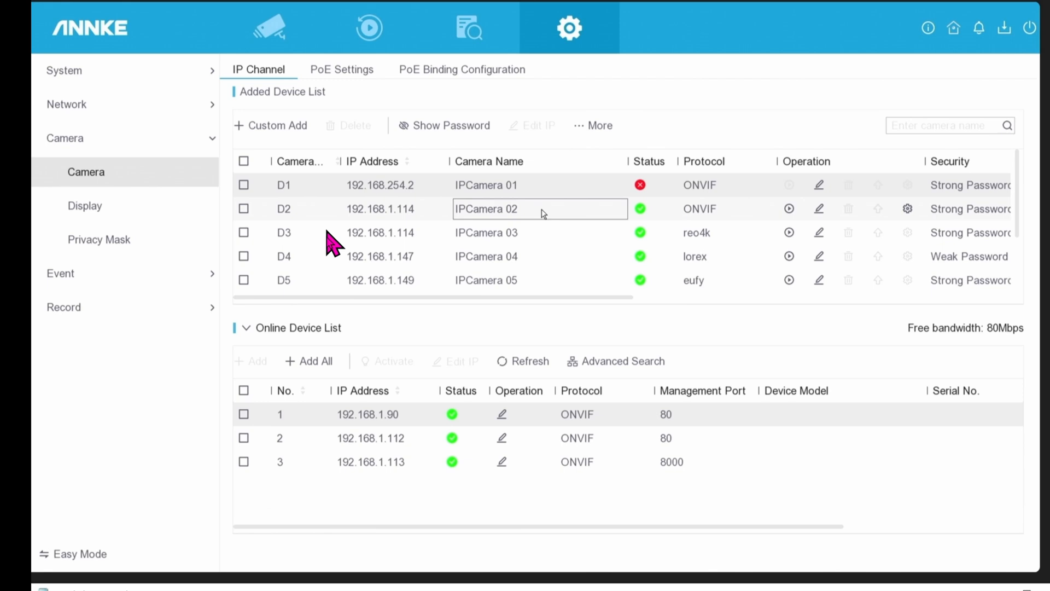
mouse_move(543, 208)
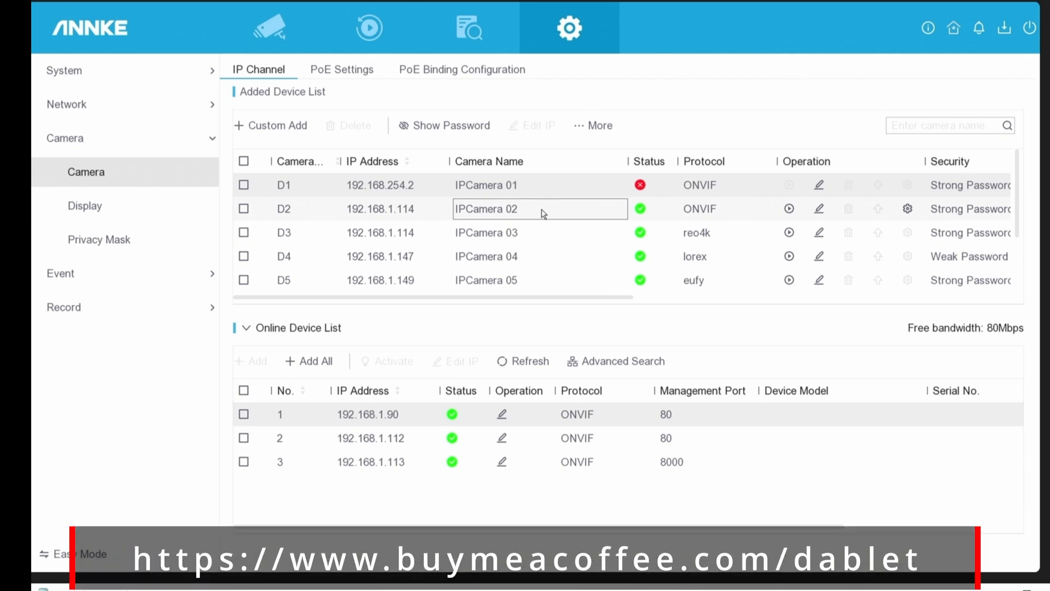
mouse_move(834, 251)
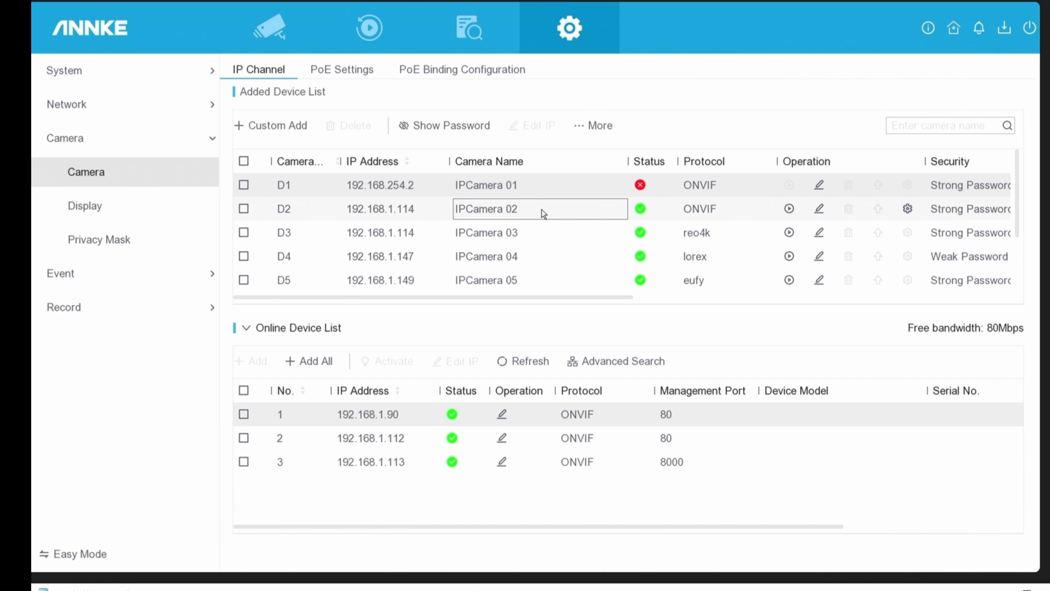
- Unbind PoE channels D6–D8, then open Custom Add from the IP Channel list
left_click(462, 69)
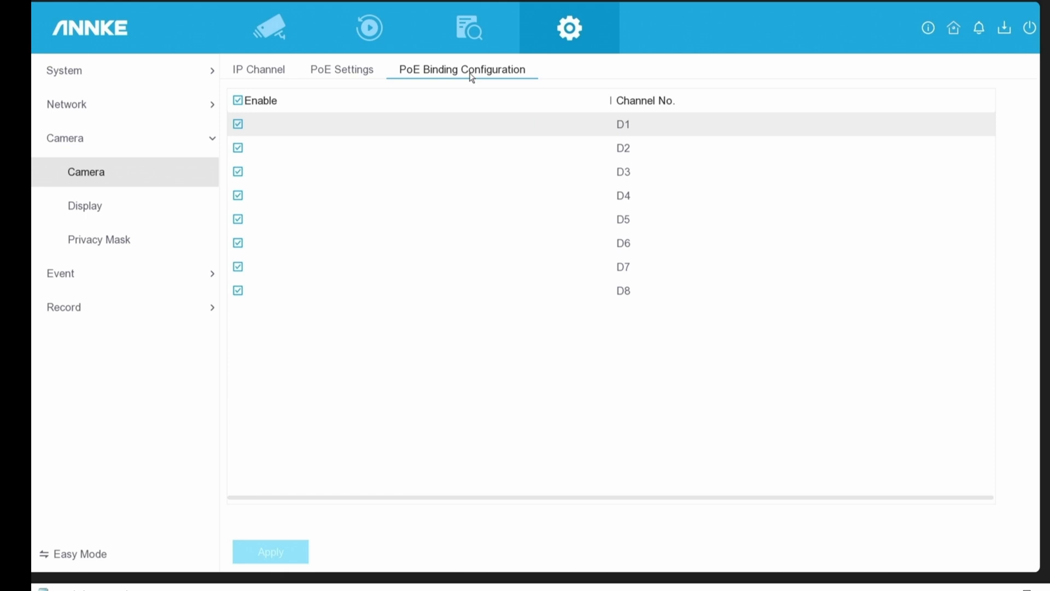
mouse_move(272, 242)
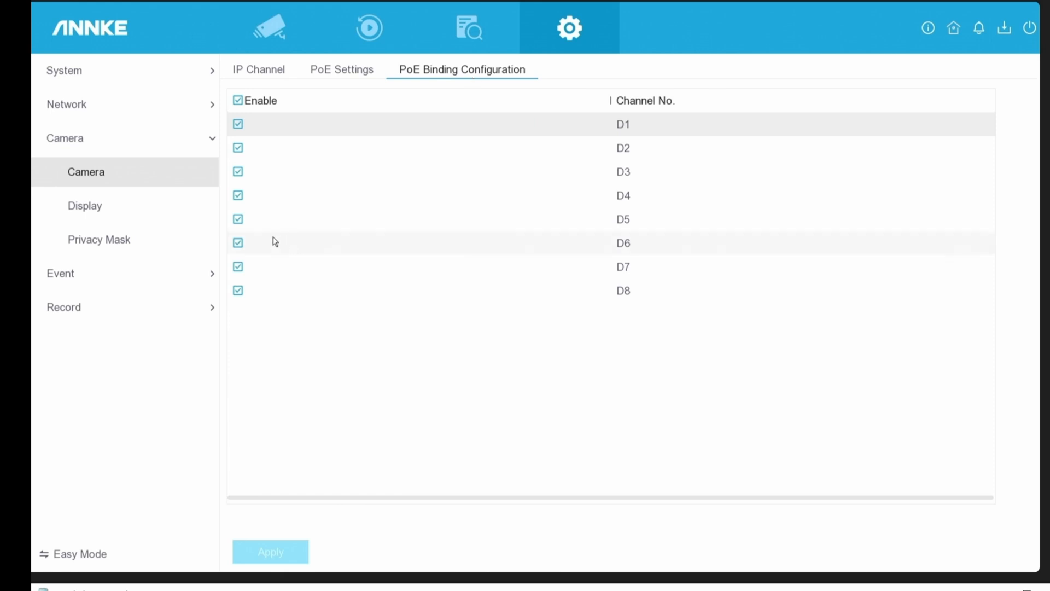
left_click(238, 242)
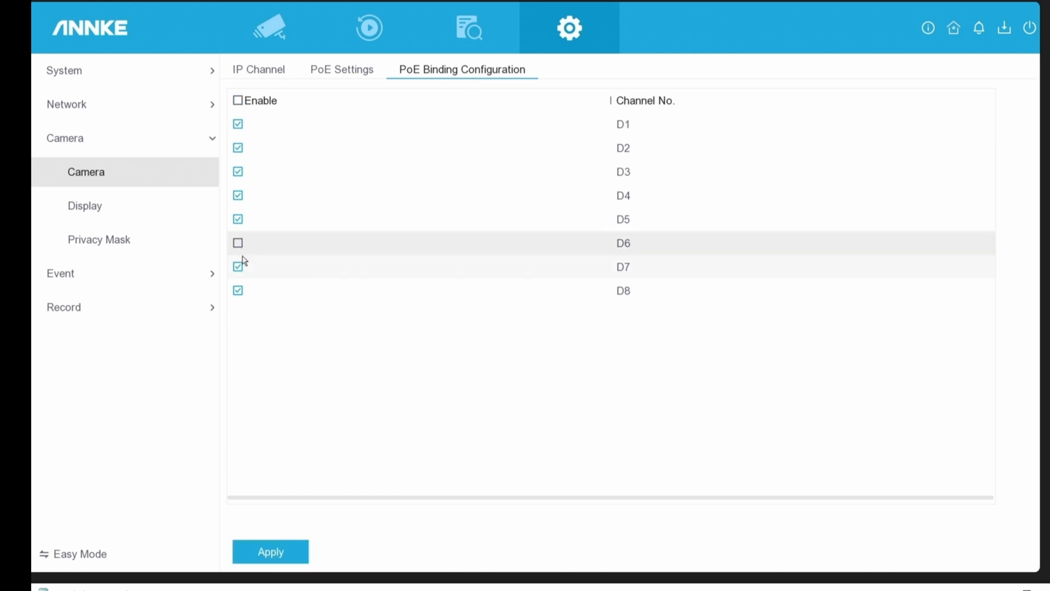
left_click(238, 267)
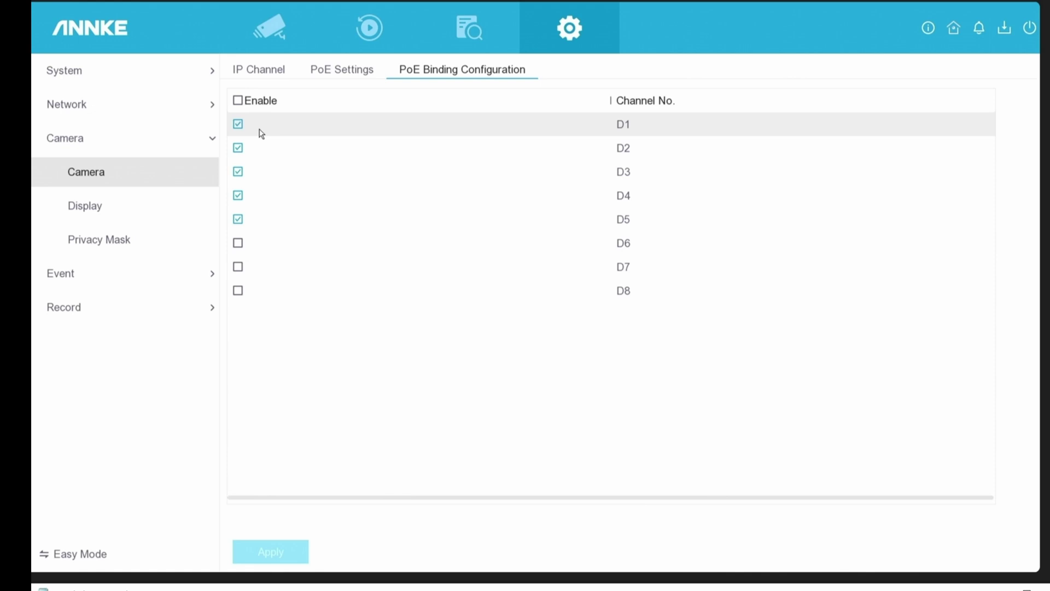
left_click(258, 68)
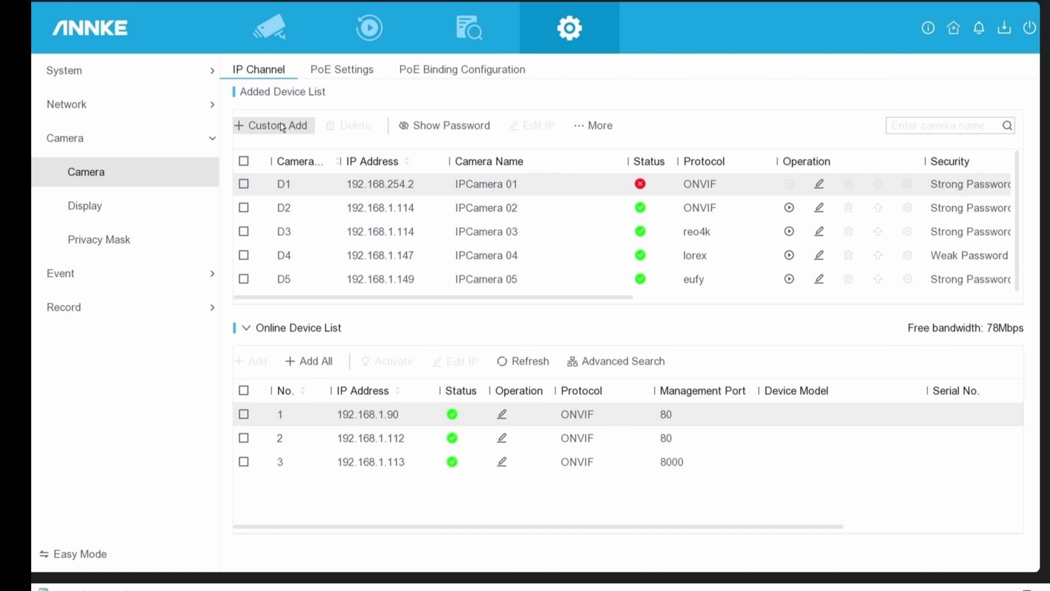
left_click(271, 125)
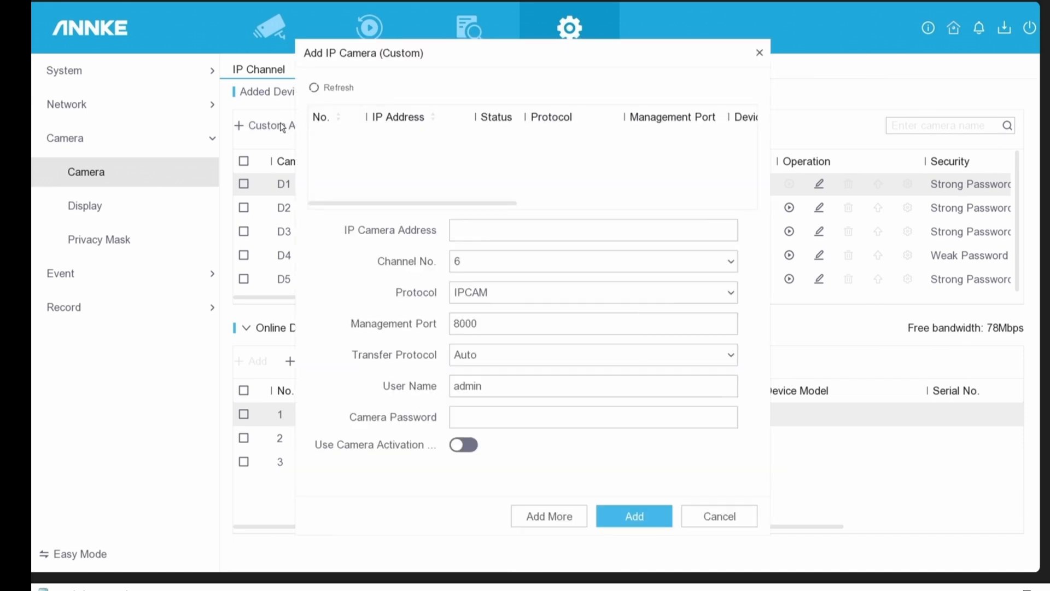